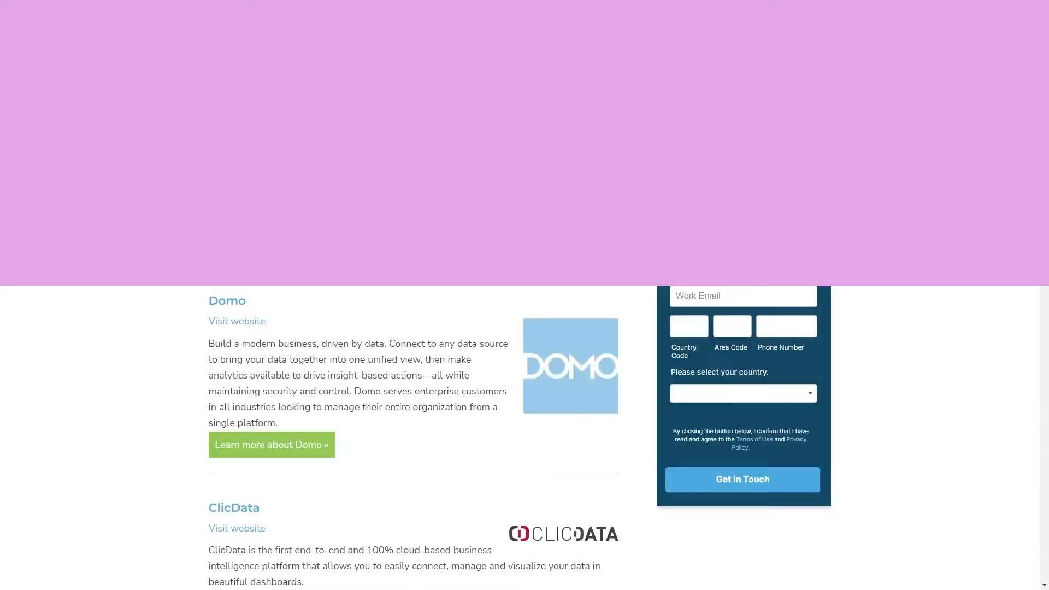
Step: Scroll the TechnologyAdvice BI tools list from Domo and ClicData down to NetSuite
scroll("up", 3)
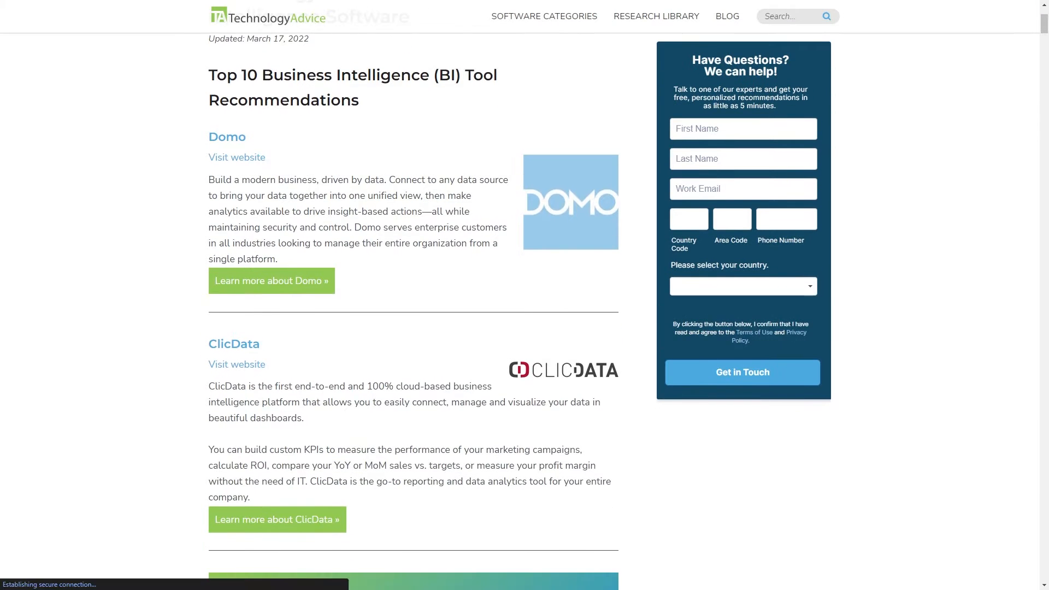
scroll("down", 3)
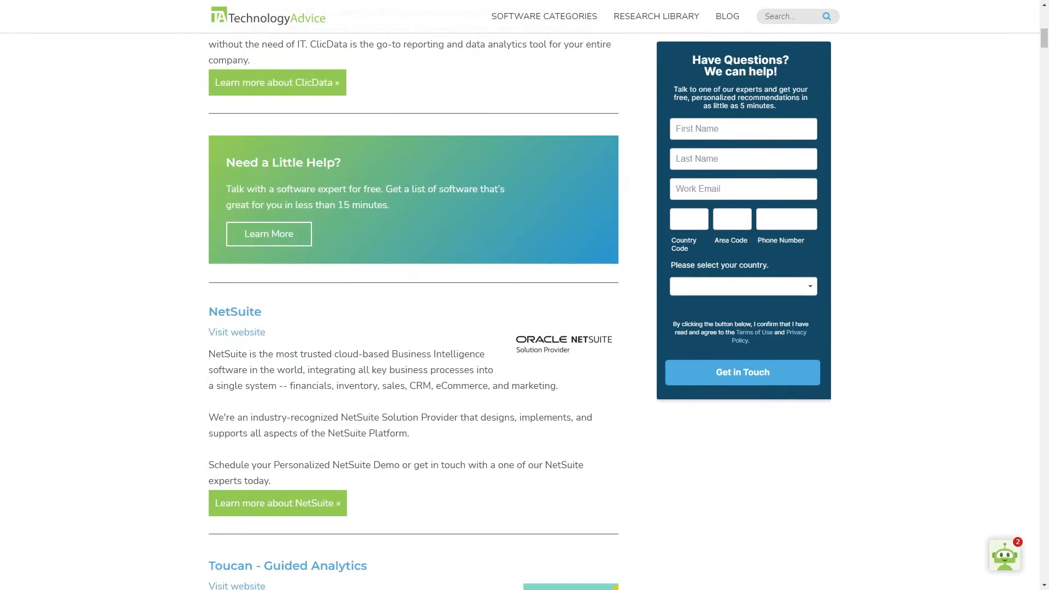
scroll("down", 3)
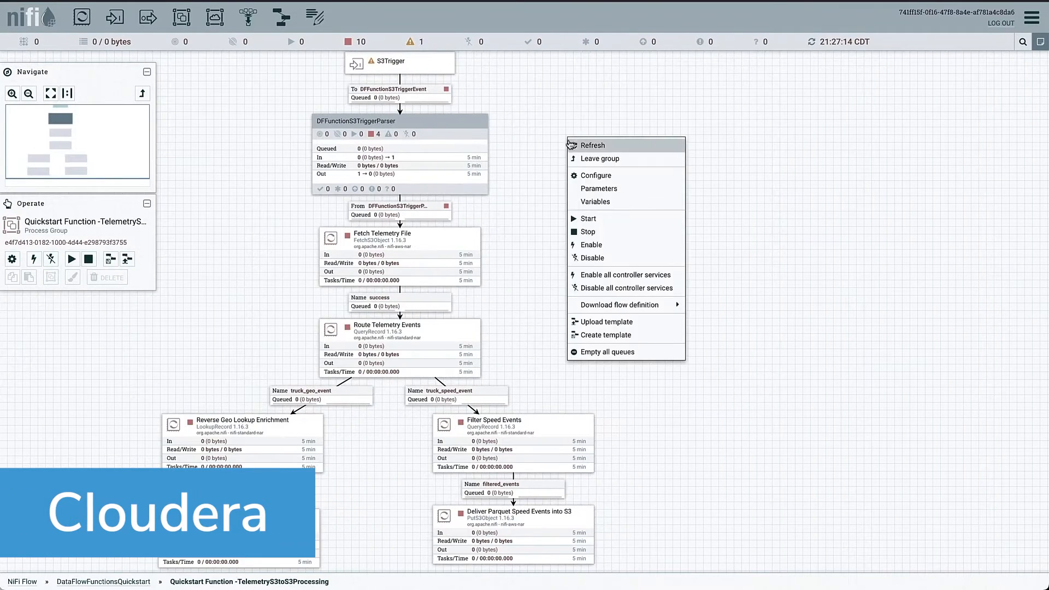
Step: Open the telemetry flow's Parameters and browse its S3 and routing parameter context
left_click(598, 187)
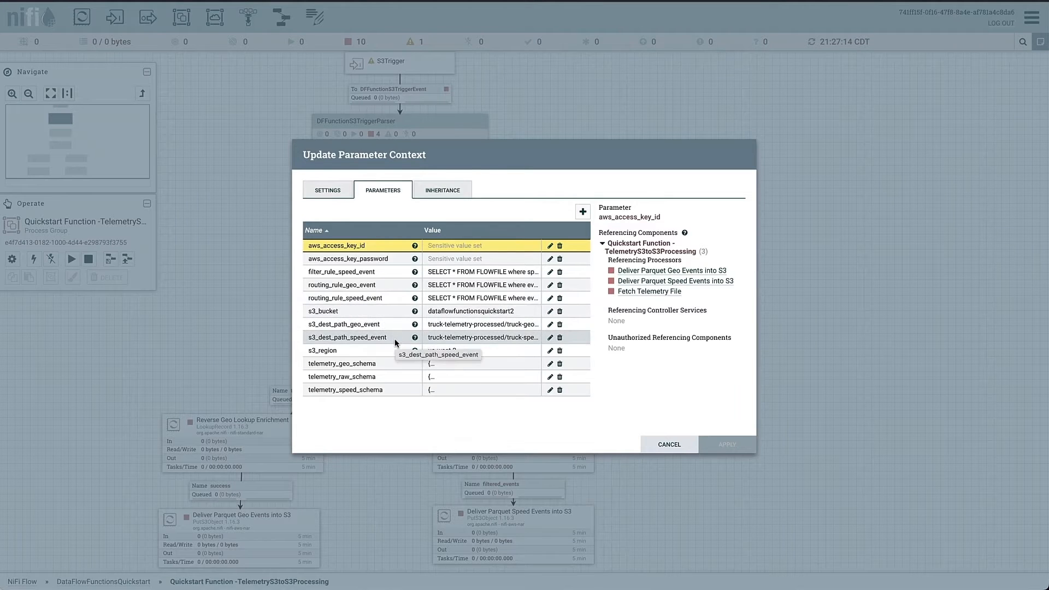
left_click(667, 444)
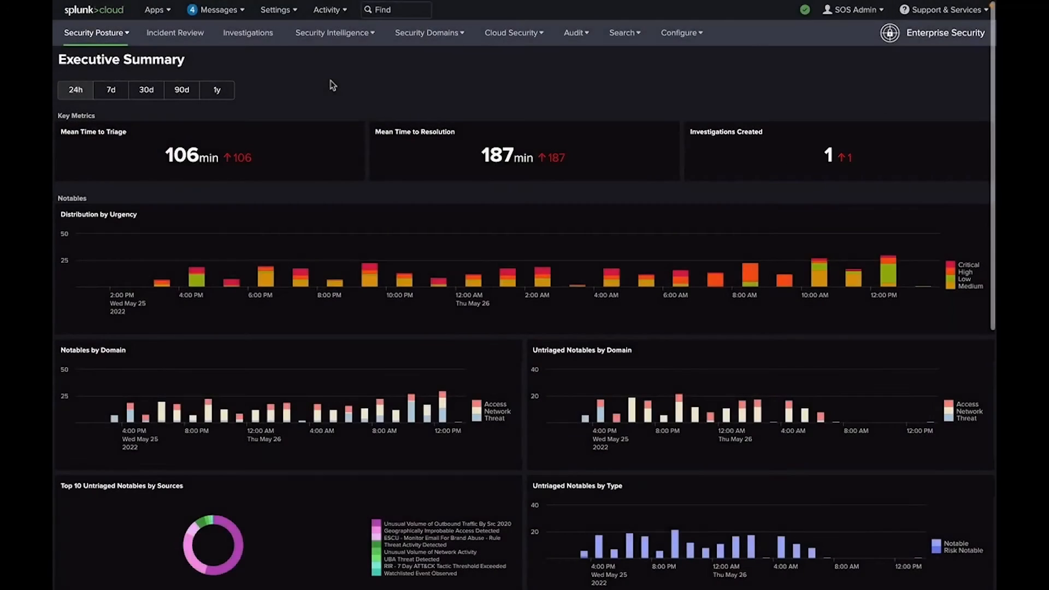
Step: Scroll the Executive Summary past untriaged and frequent notable sources to the Risk charts
scroll("down", 3)
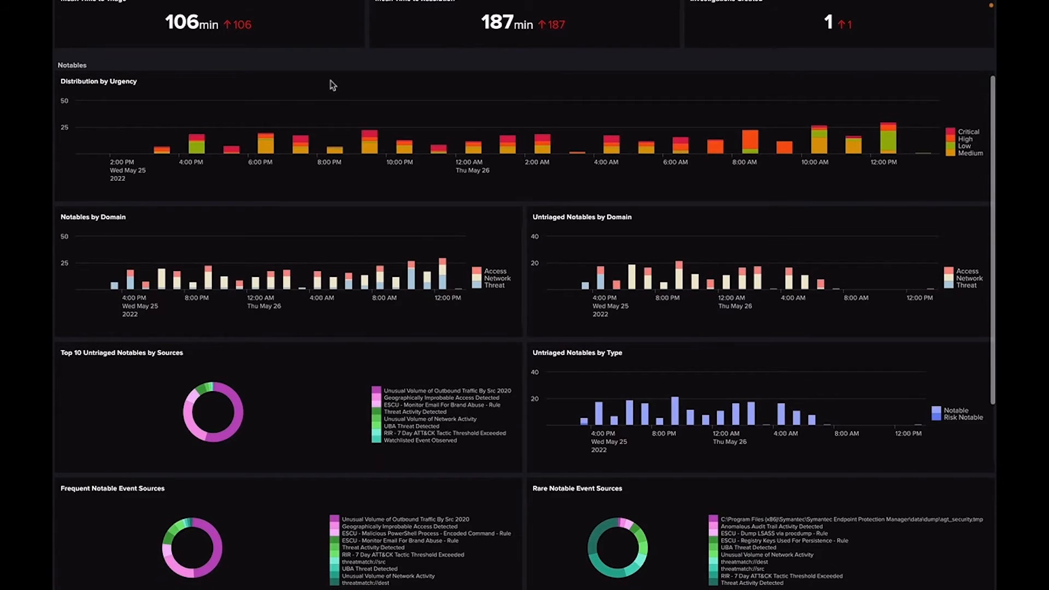
scroll("down", 3)
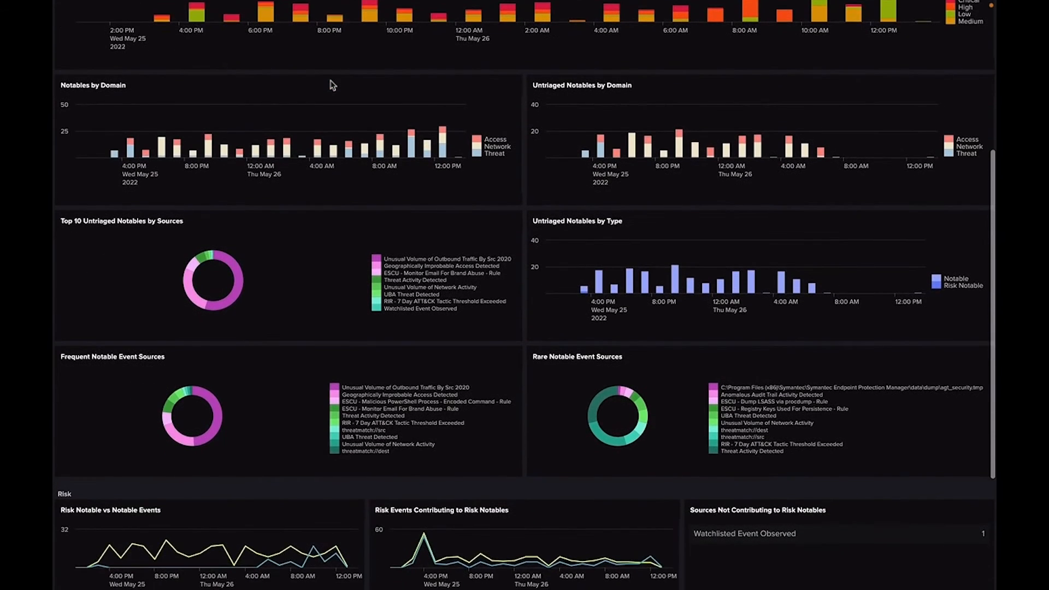
scroll("down", 3)
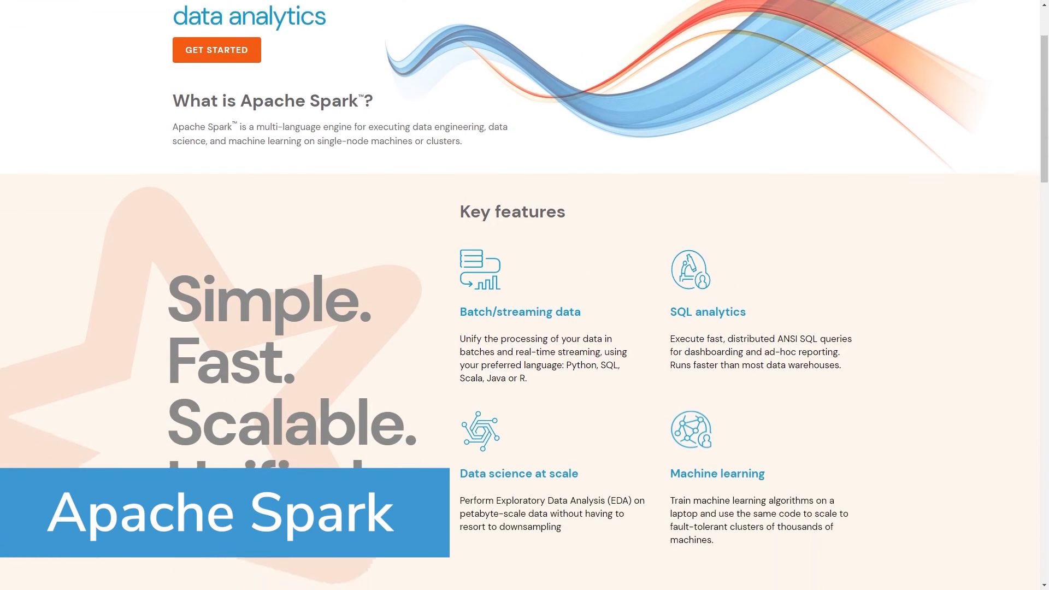
Step: Scroll Spark's key features to the pip install Run now examples and select SQL
scroll("down", 3)
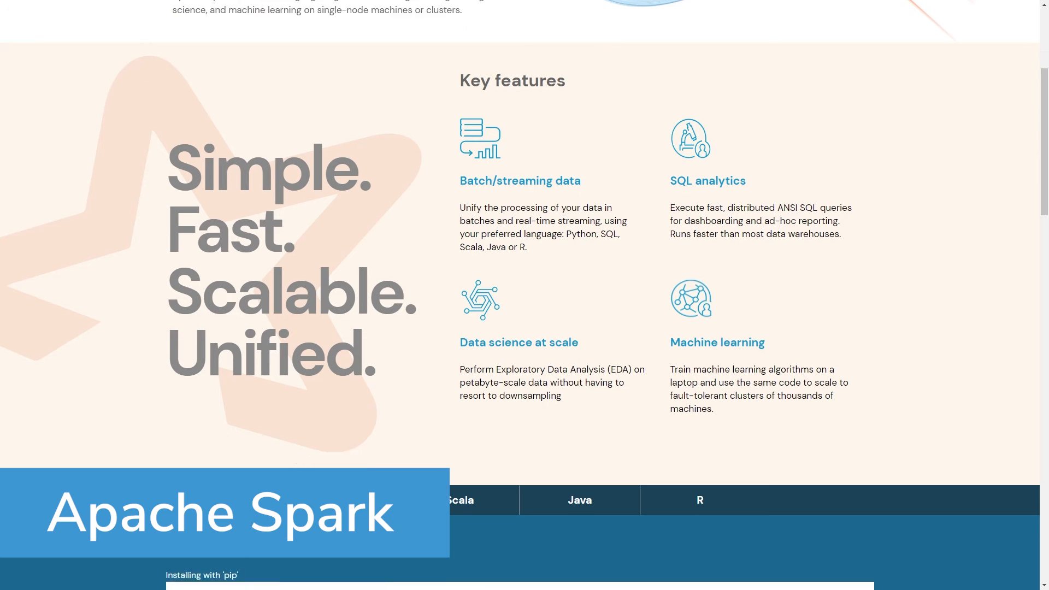
scroll("down", 3)
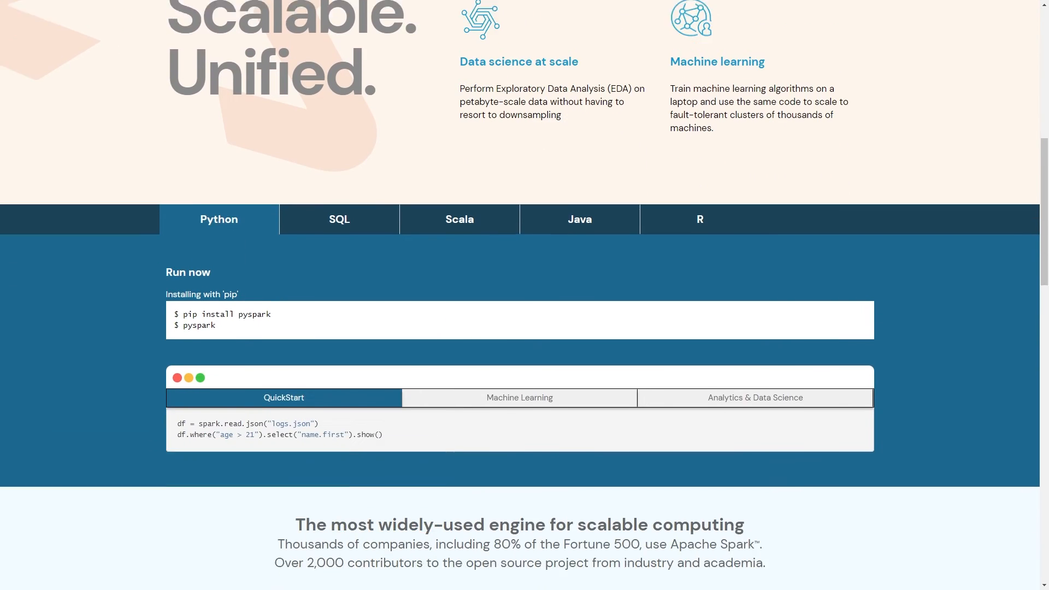
scroll("down", 3)
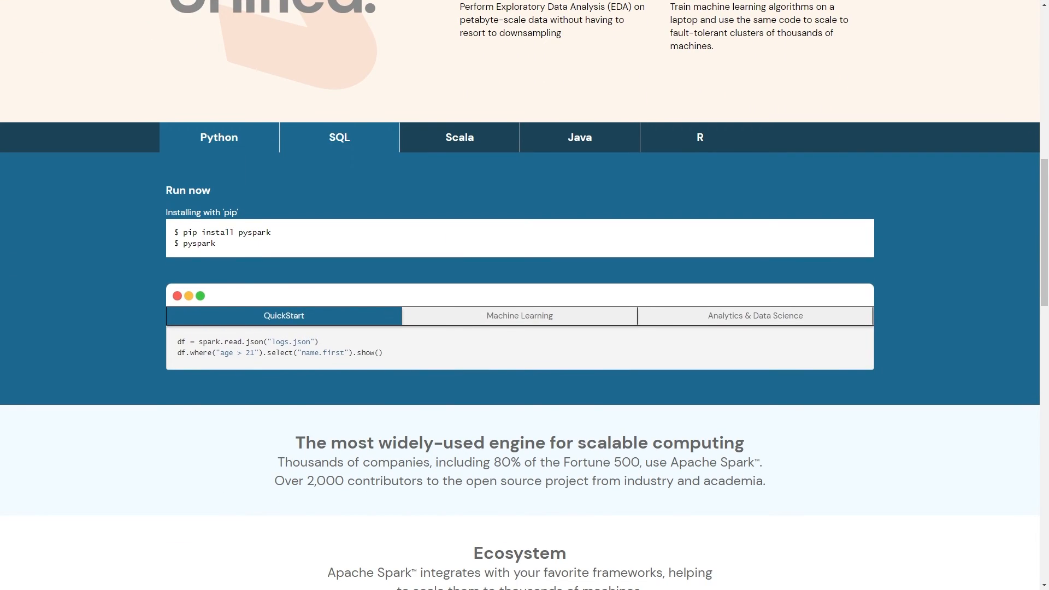
left_click(339, 137)
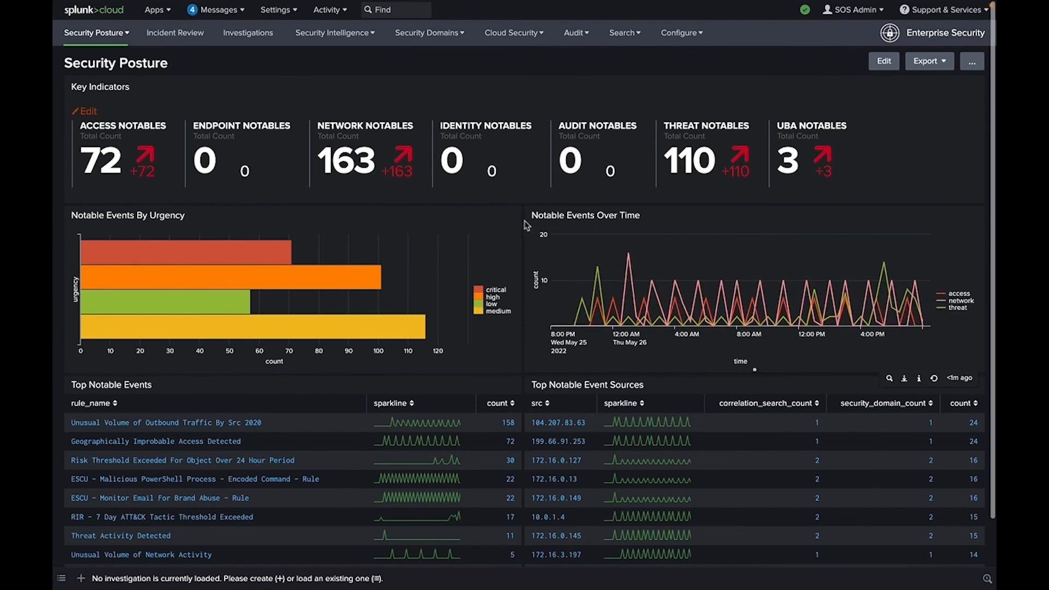
scroll("down", 3)
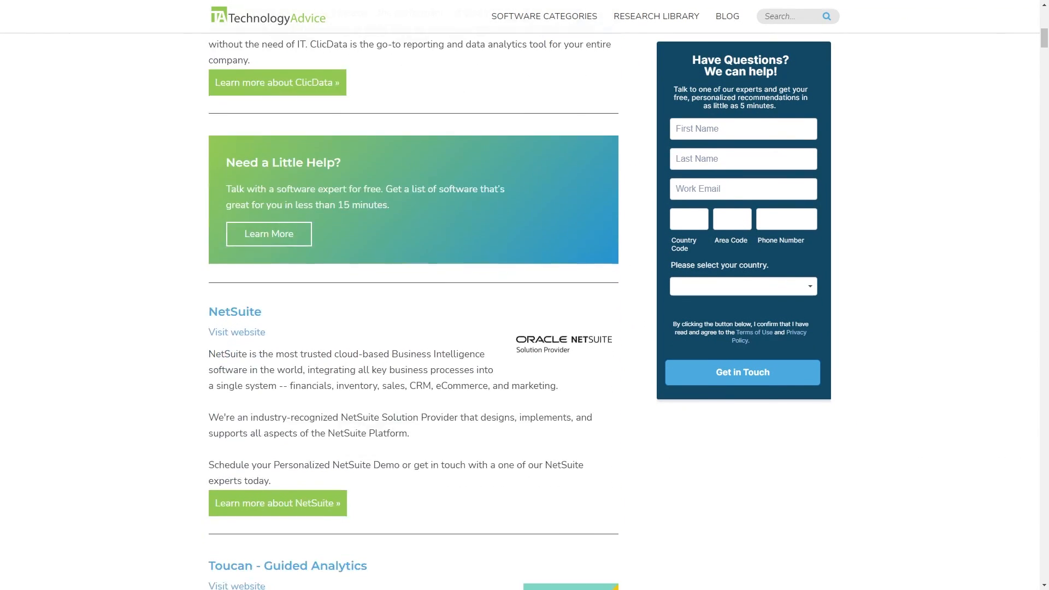
Step: Scroll past Toucan, Dundas BI and Zoho Analytics to the Tableau and Sisense entries
scroll("down", 3)
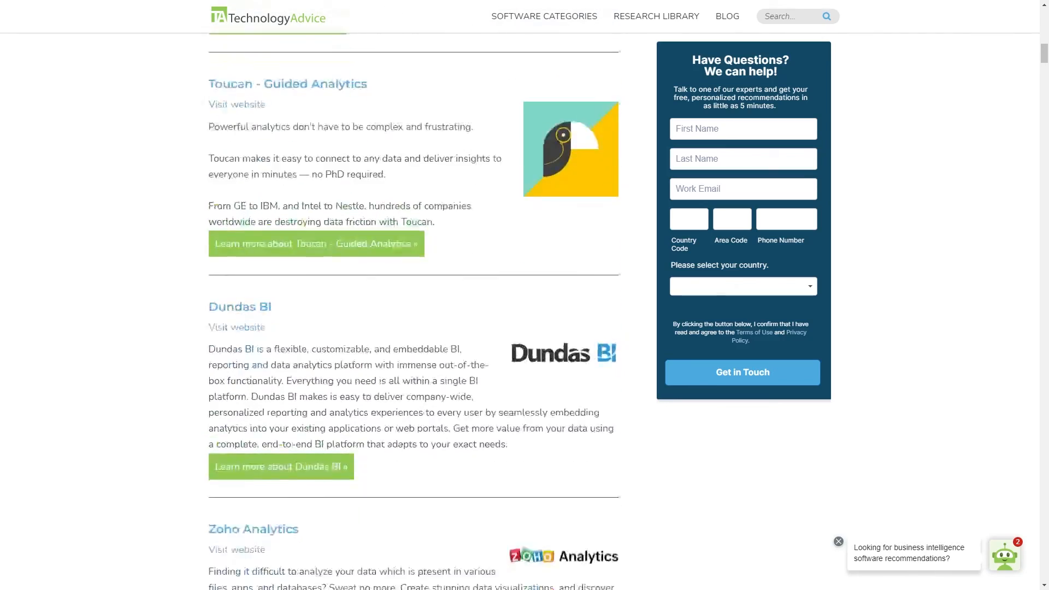
scroll("down", 3)
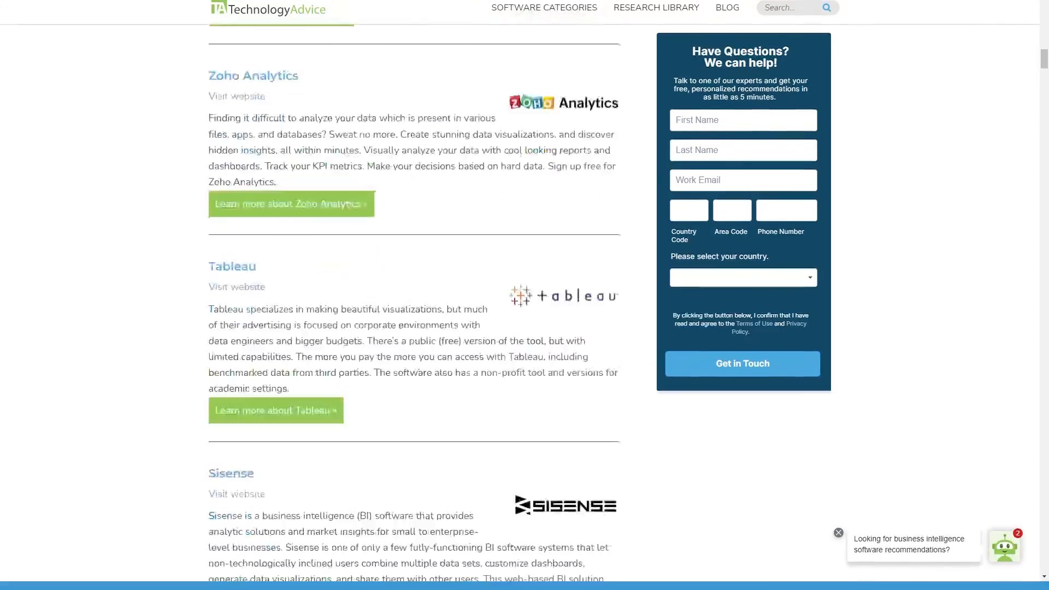